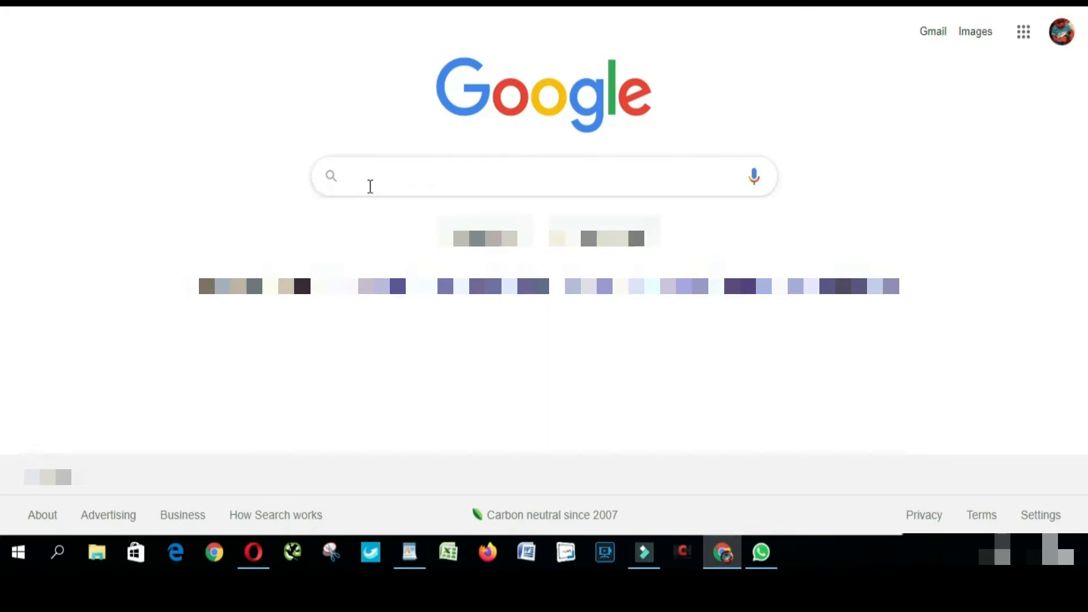
Step: Search Google for 'download bluestacks', download the installer from bluestacks.com and show its folder
type("download bluestacks")
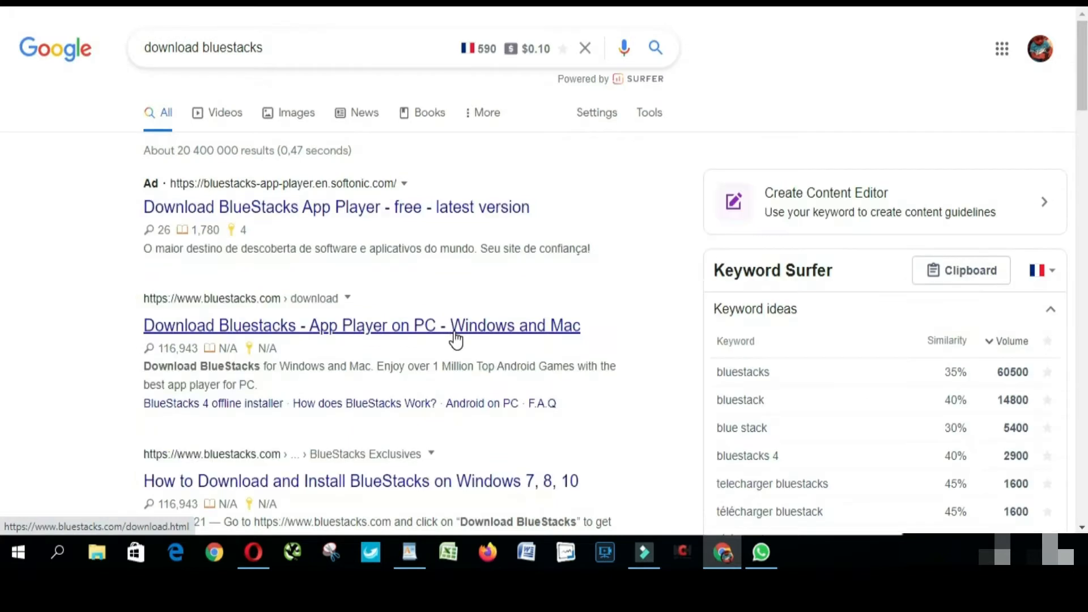
mouse_move(341, 343)
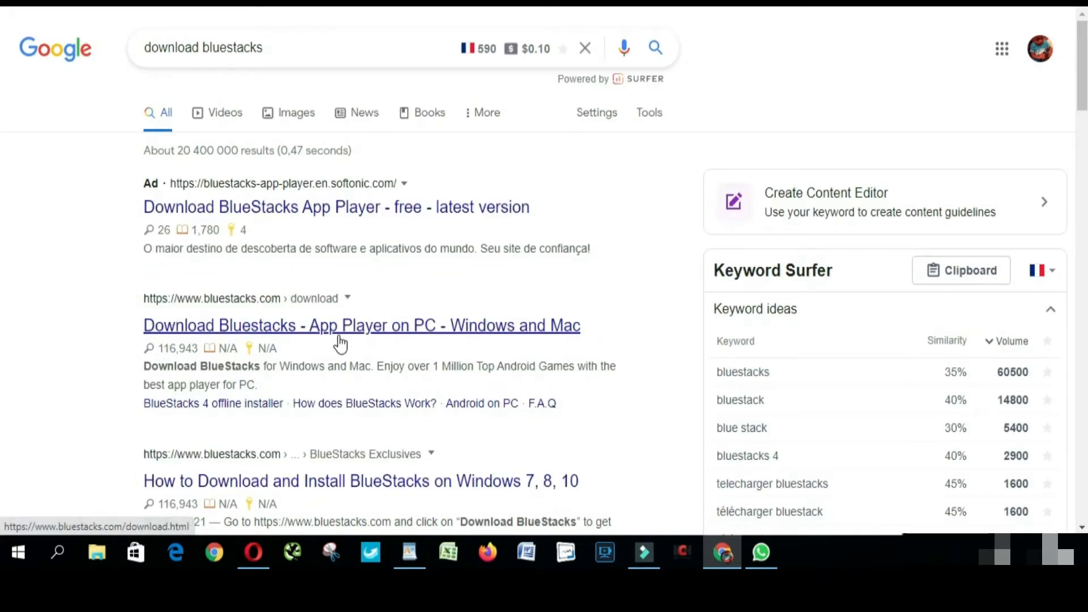
left_click(361, 325)
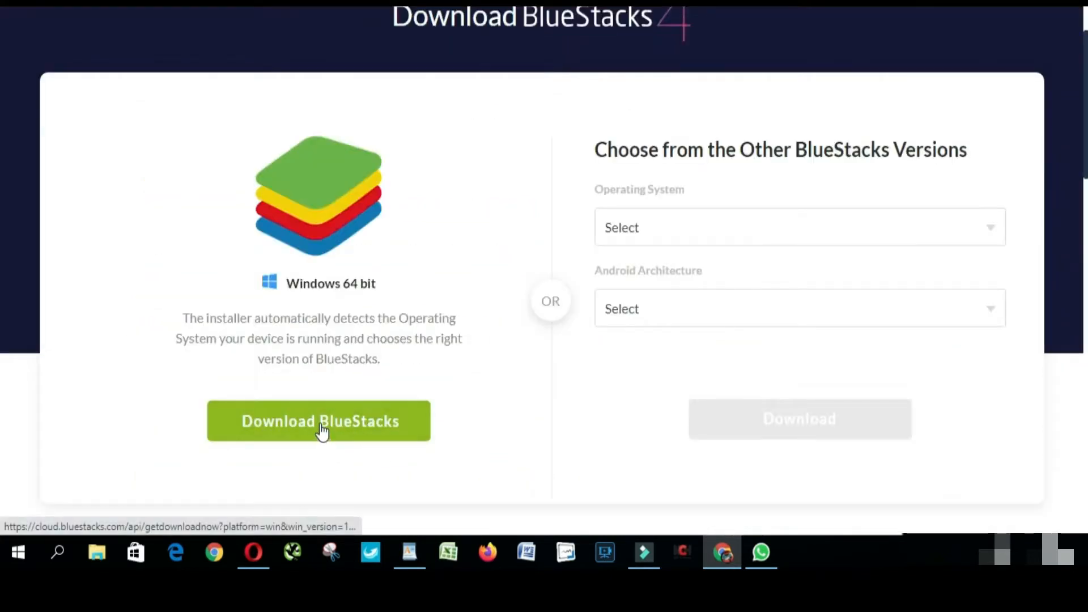
left_click(318, 421)
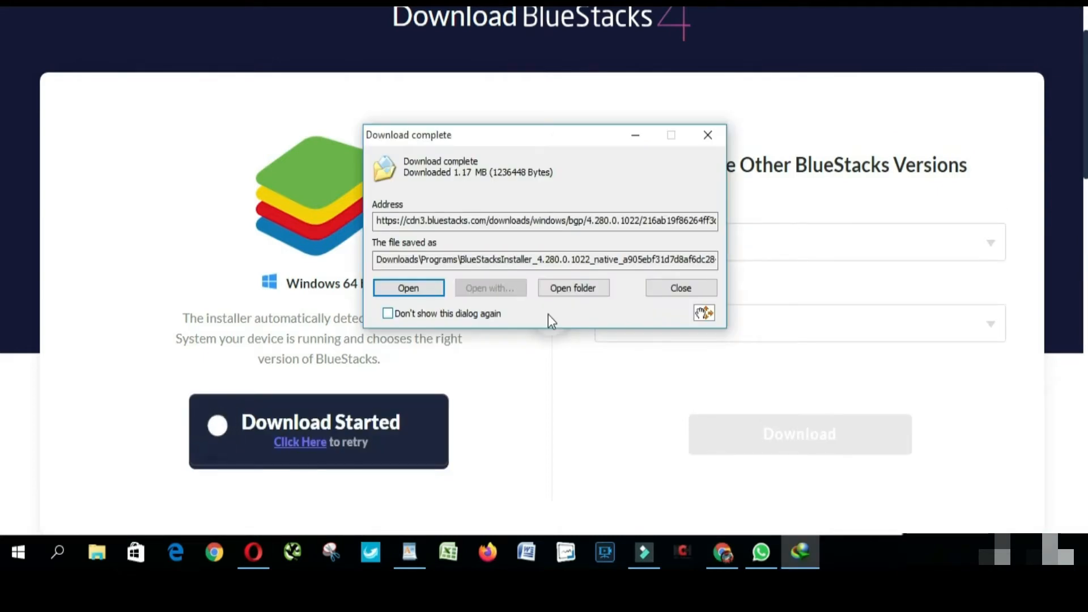
left_click(679, 287)
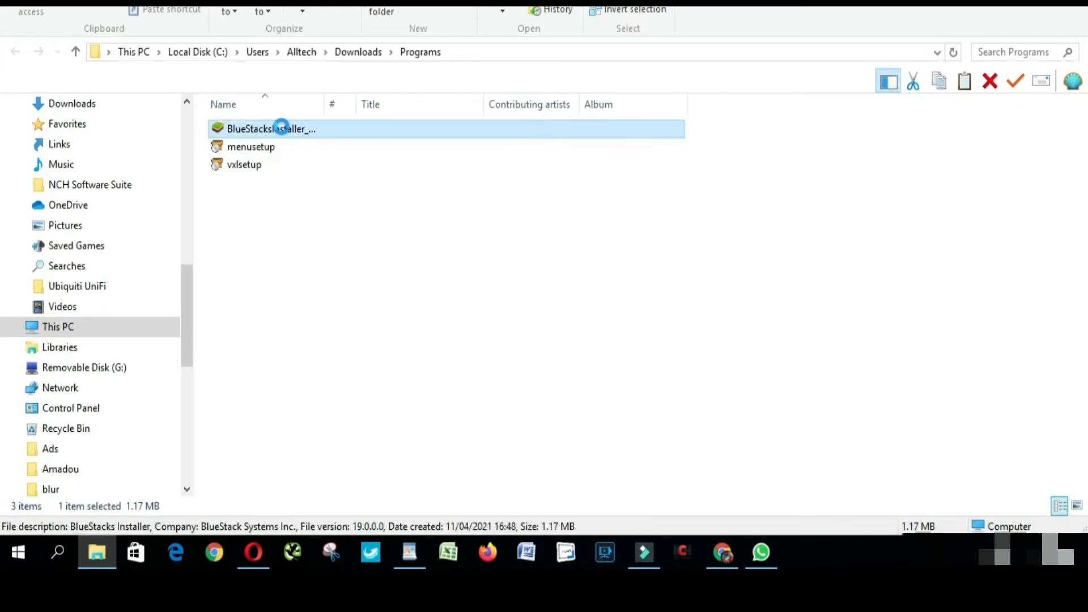
mouse_move(334, 27)
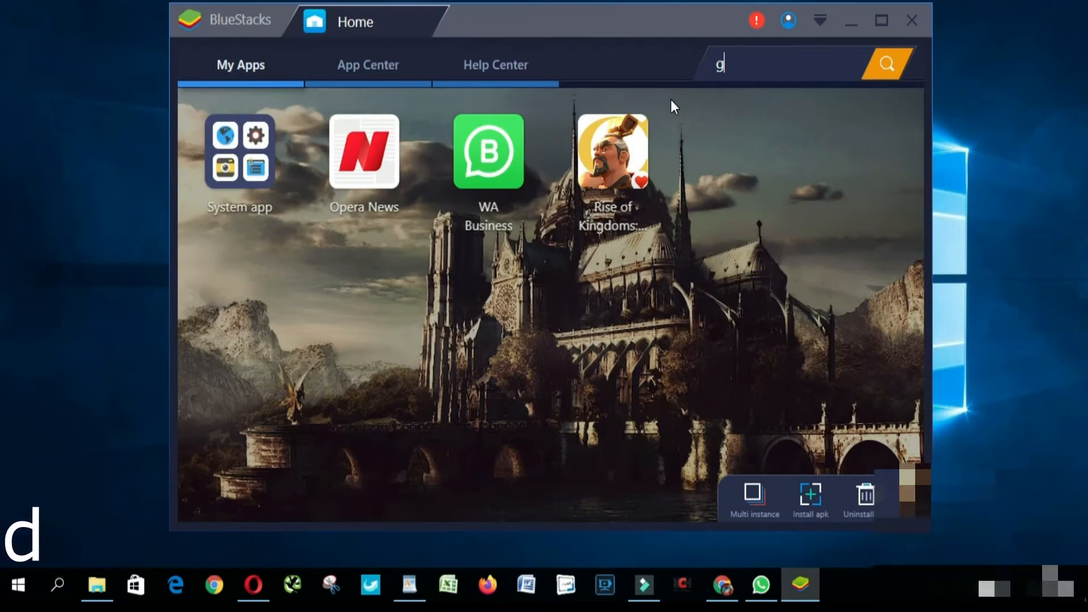
Step: Search the BlueStacks app store for 'gdmss plus' and install the gDMSS Plus app
type("dmss")
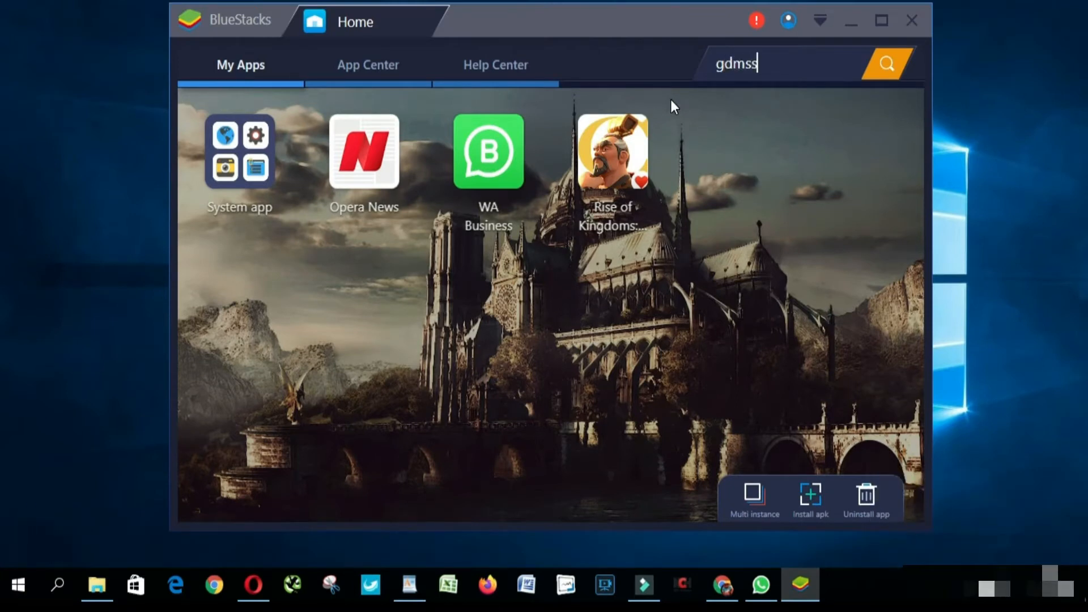
type("plus")
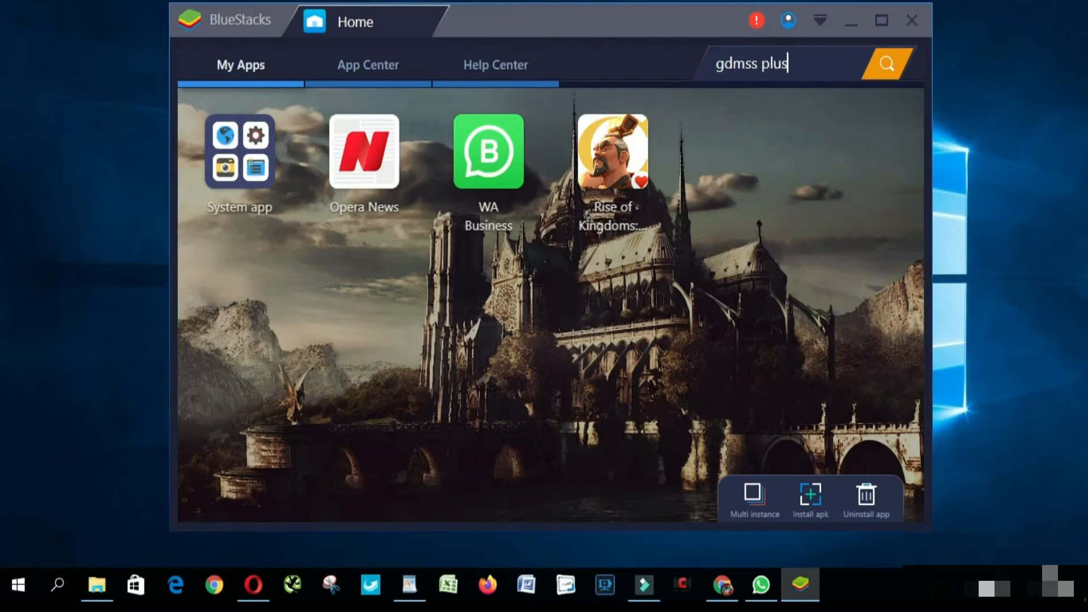
left_click(887, 63)
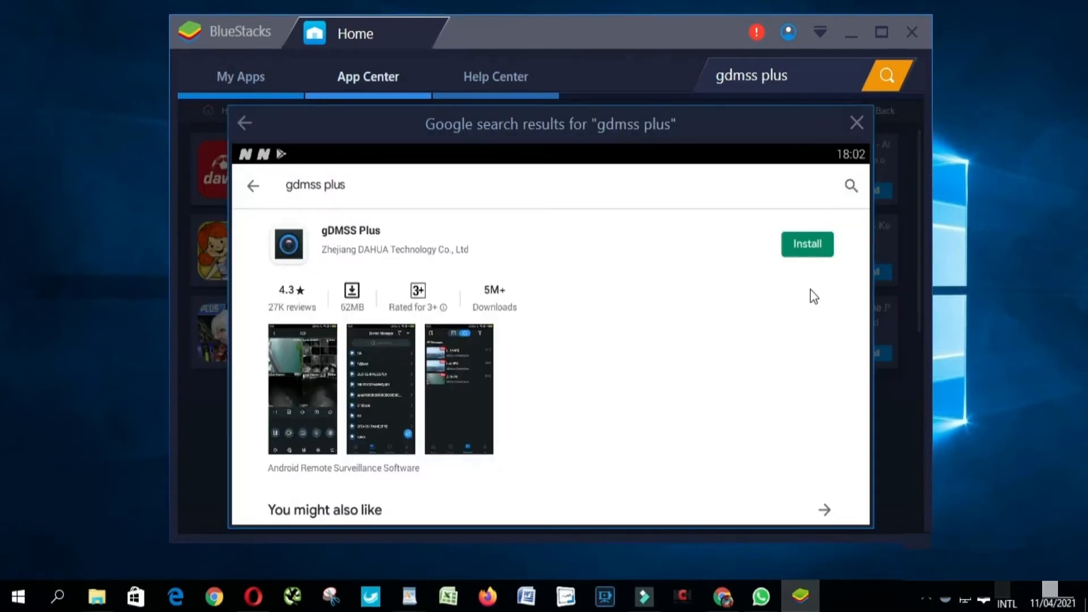
left_click(807, 244)
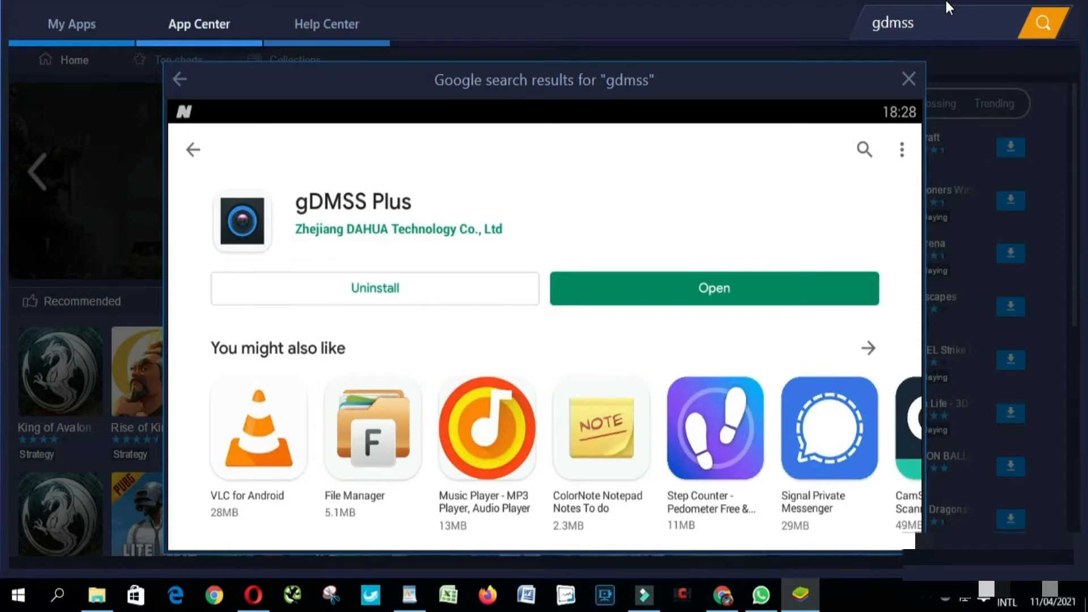
Step: Launch gDMSS Plus and confirm United Kingdom as the region
left_click(714, 288)
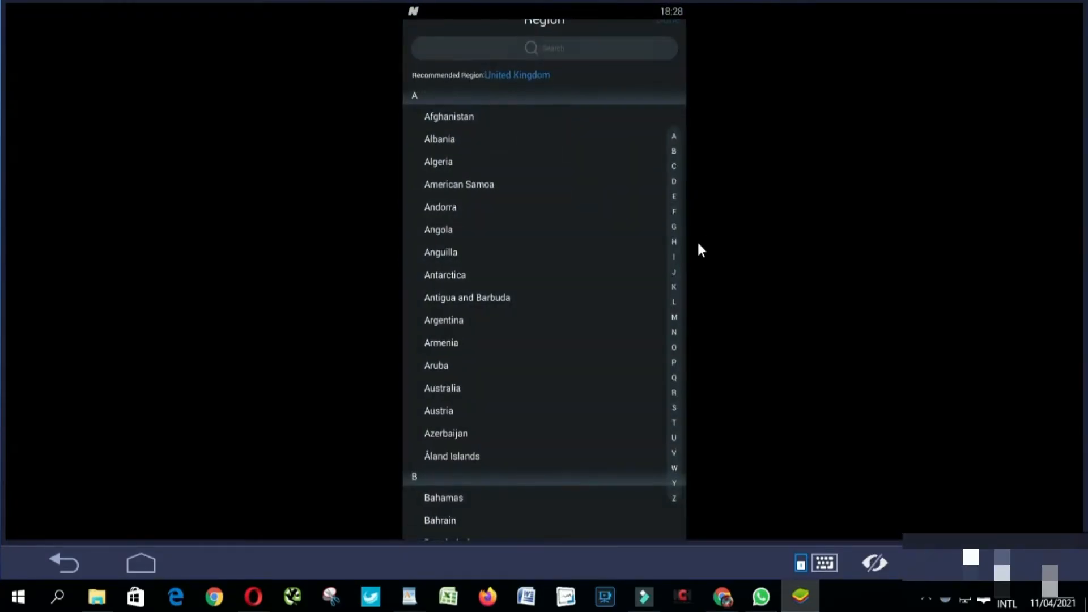
scroll("down", 3)
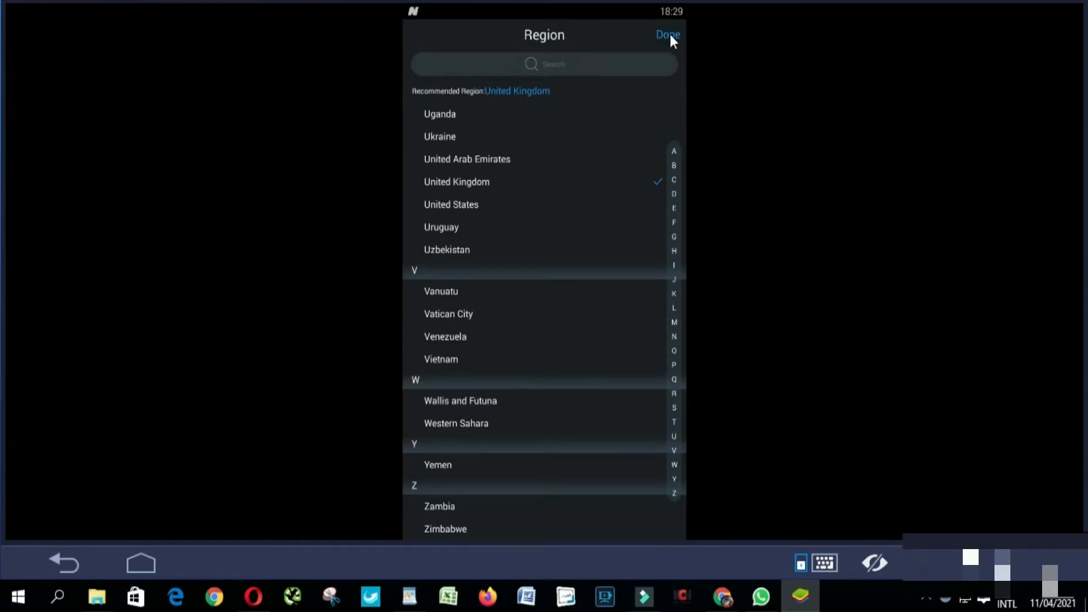
left_click(667, 35)
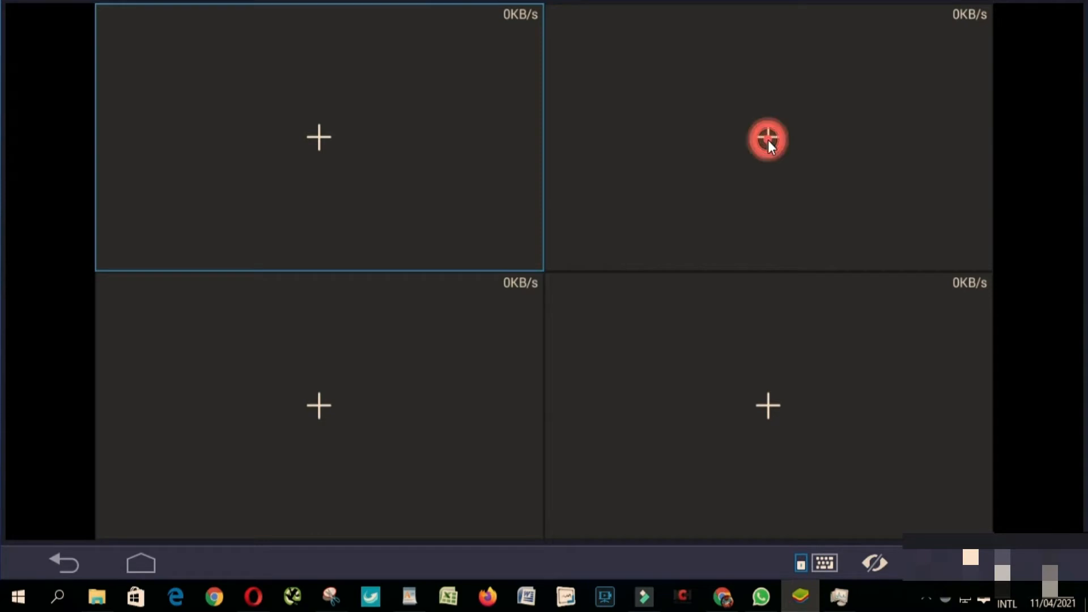
Step: Start adding a device from a live view tile, choosing manual serial number entry
left_click(769, 138)
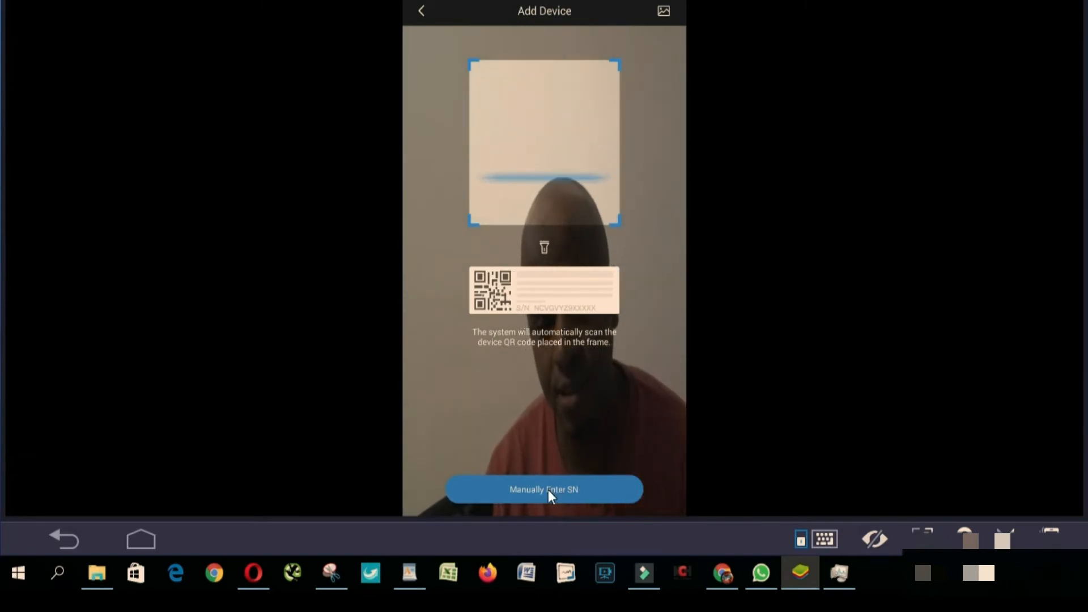
left_click(545, 489)
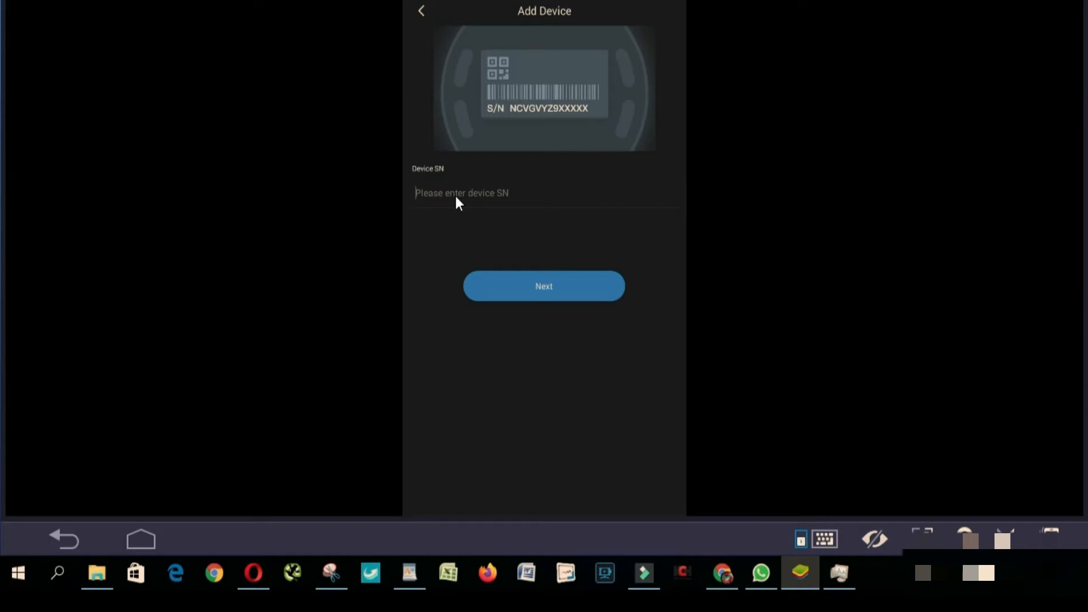
mouse_move(492, 204)
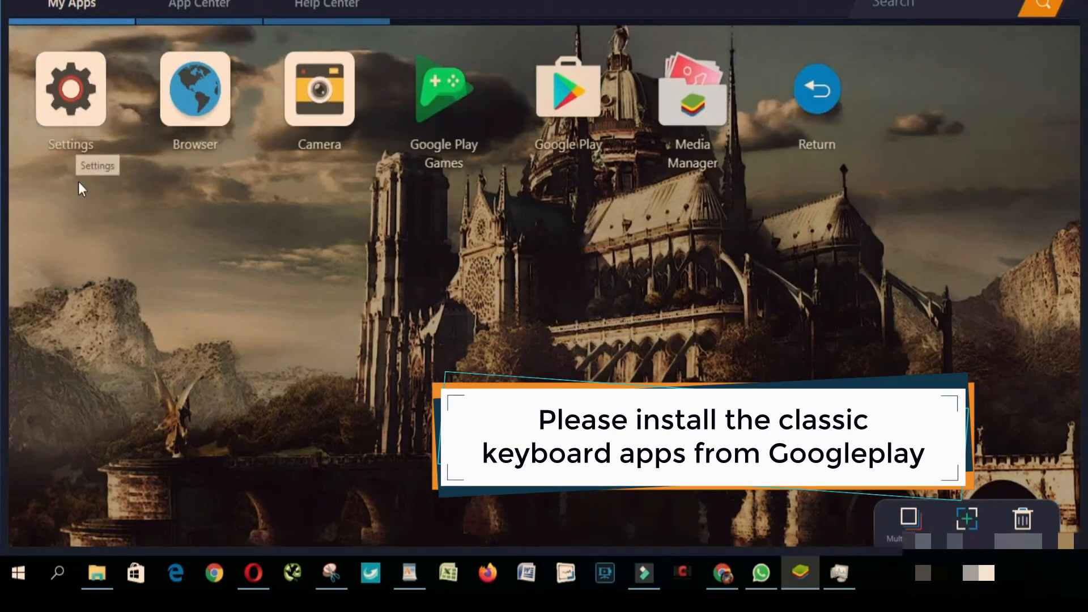
Step: Open the Android system settings and go to the keyboard and input method settings
left_click(70, 89)
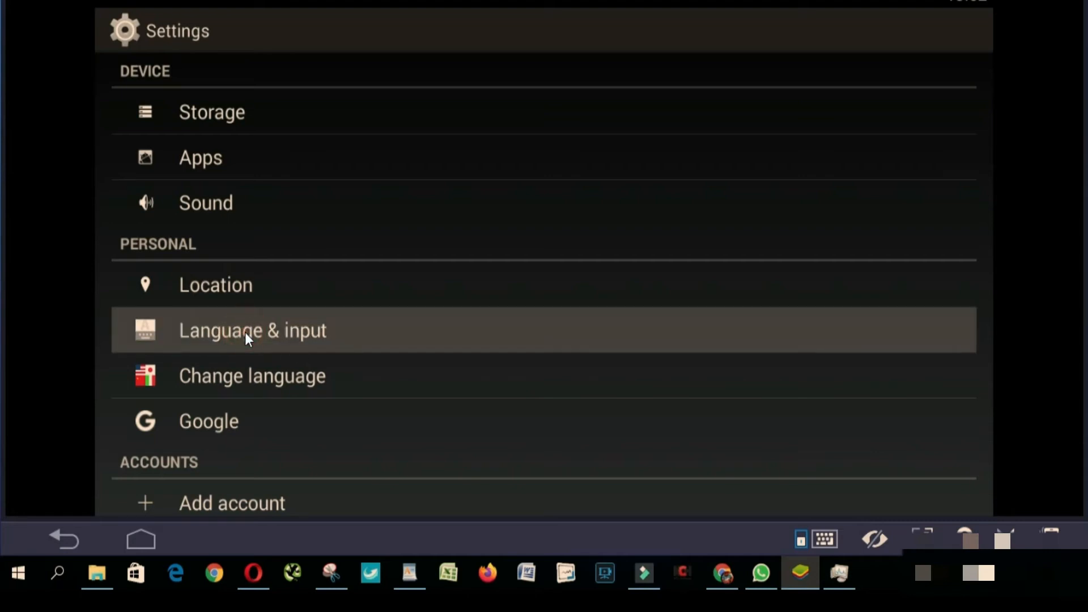
left_click(253, 330)
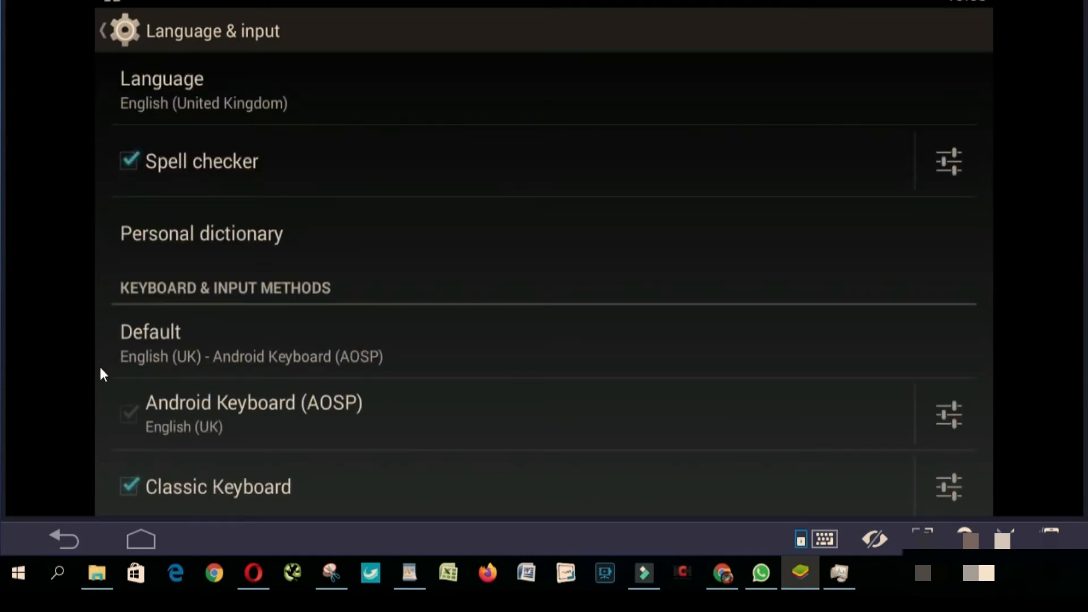
mouse_move(271, 354)
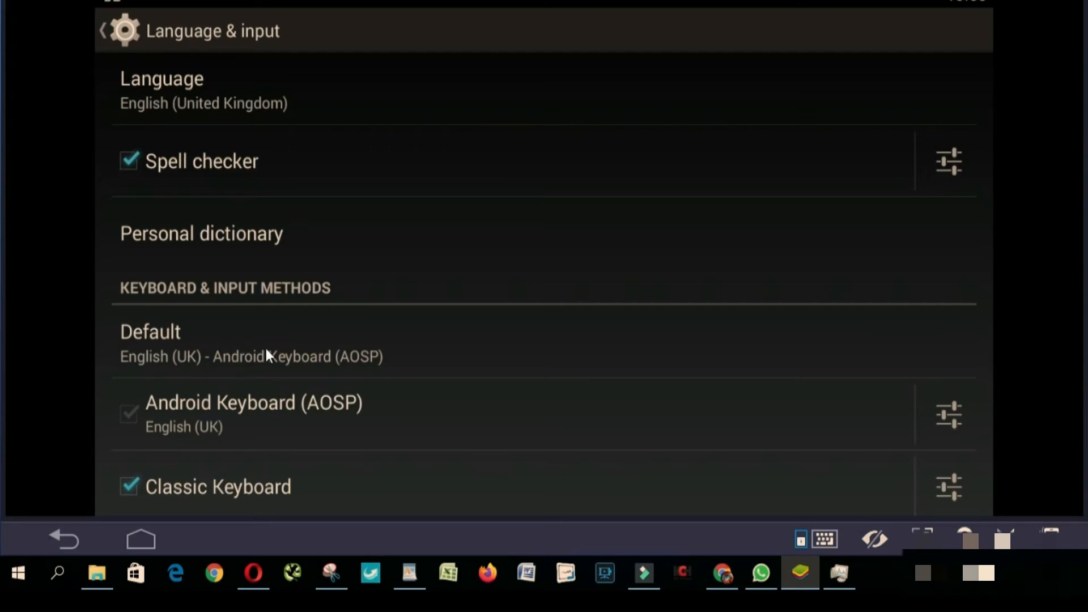
mouse_move(244, 361)
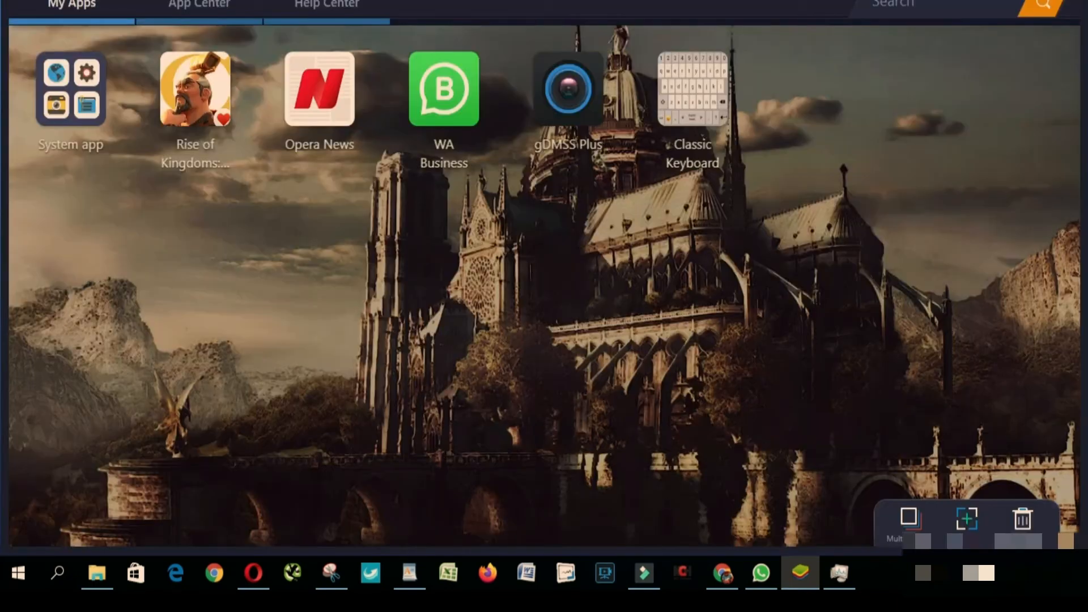
mouse_move(464, 274)
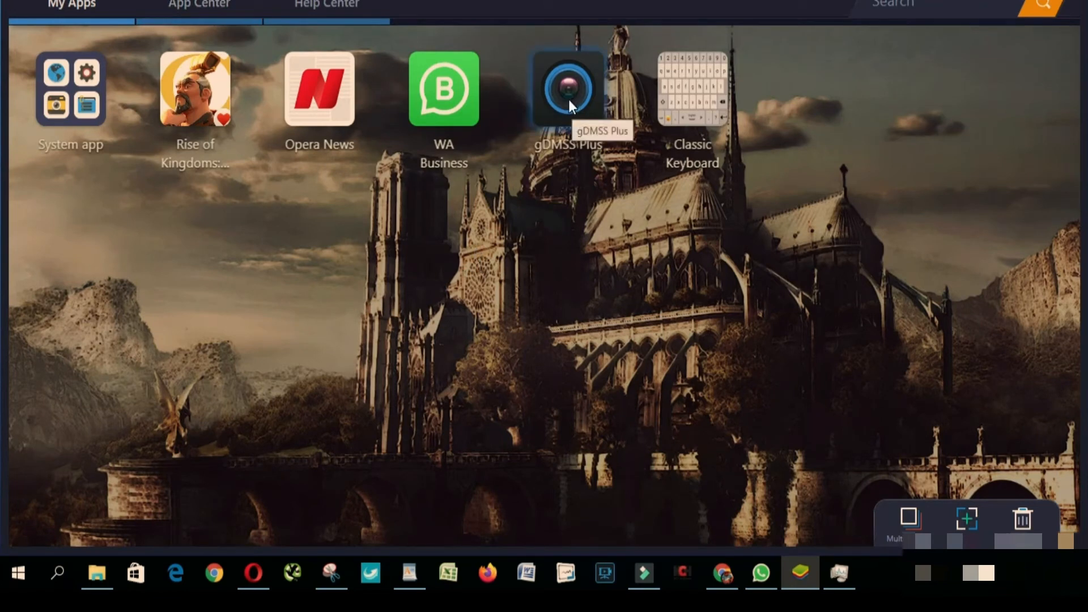
Step: Launch gDMSS Plus, type the DVR serial number manually into Device SN, and submit it
left_click(567, 88)
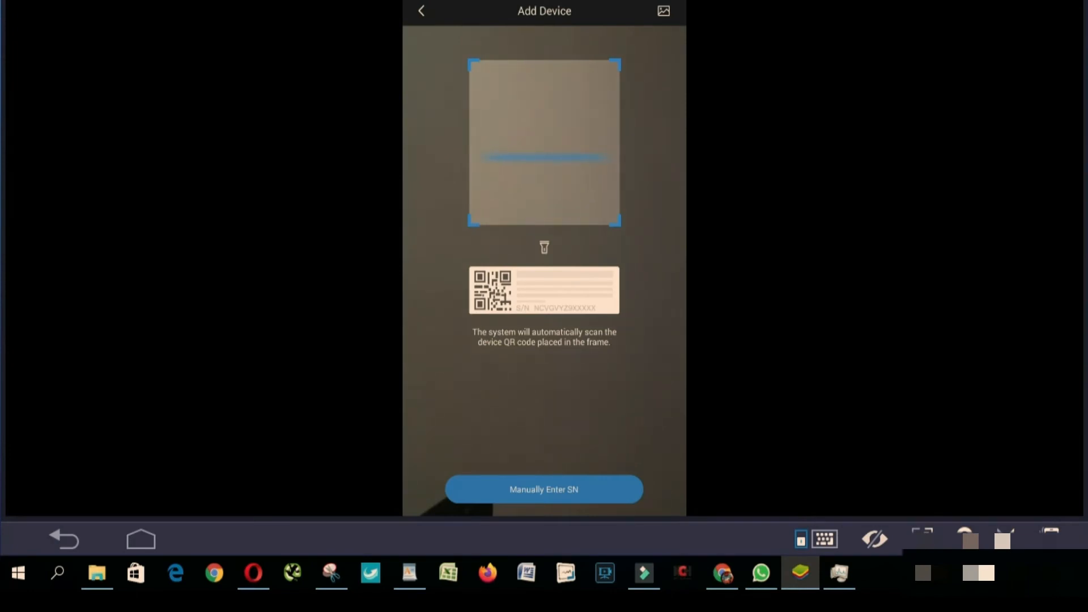
left_click(544, 489)
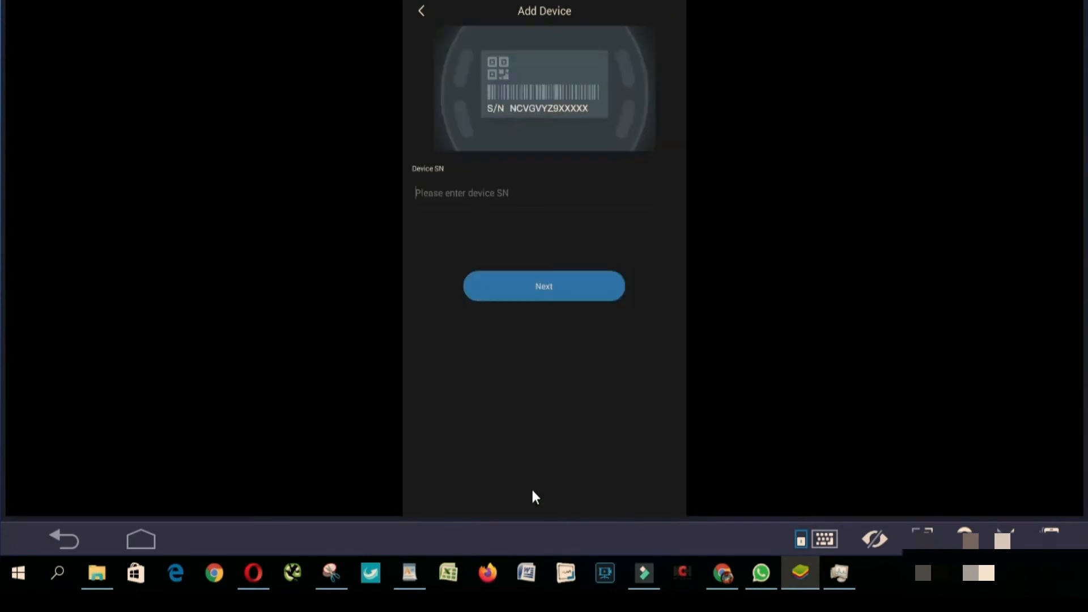
mouse_move(443, 241)
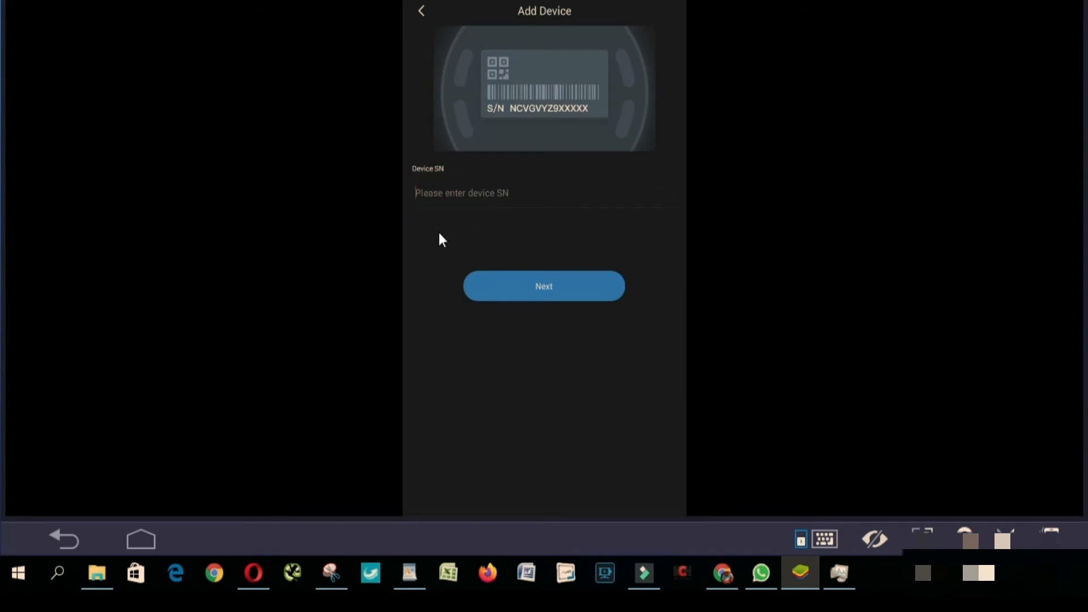
type("G")
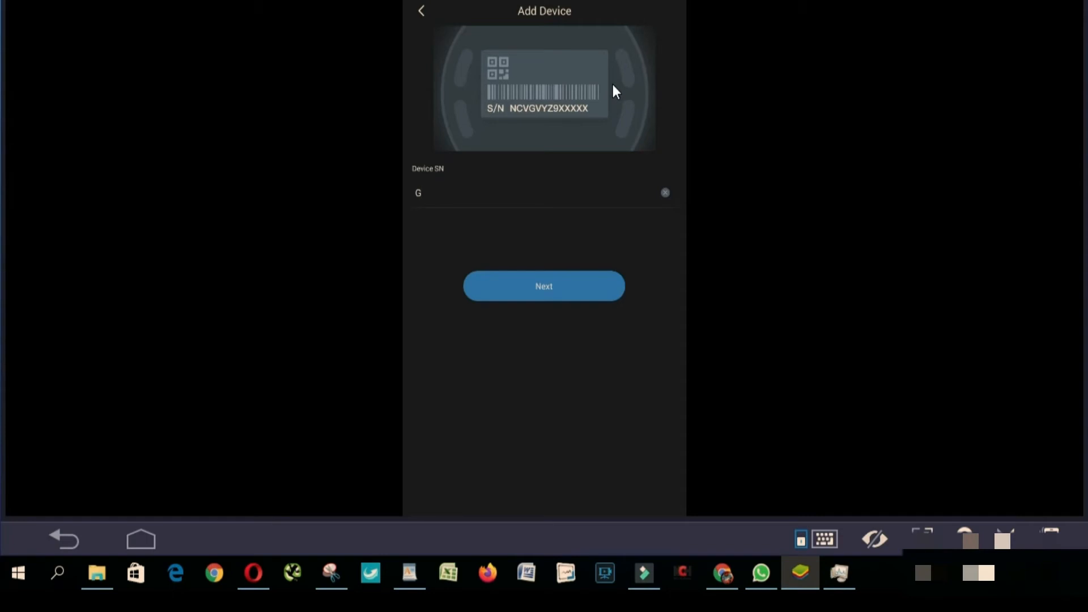
type("6K01")
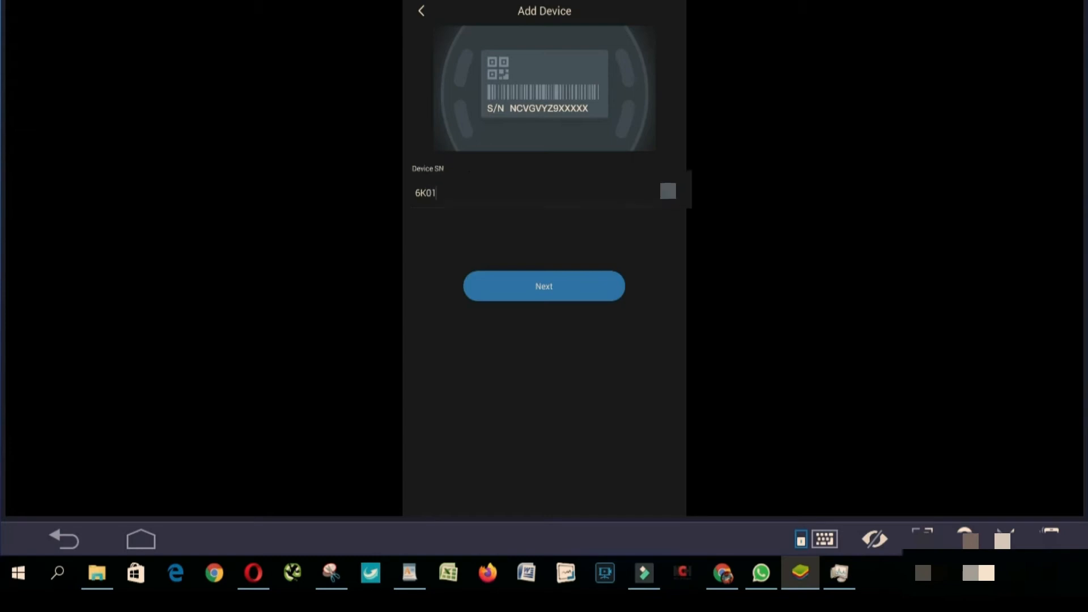
type("D")
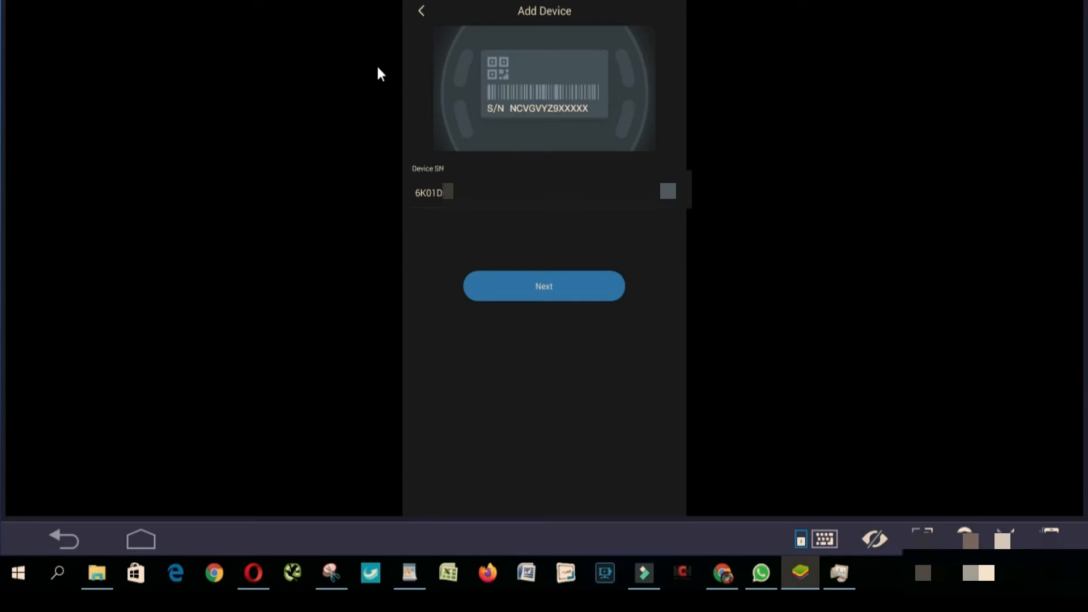
left_click(451, 192)
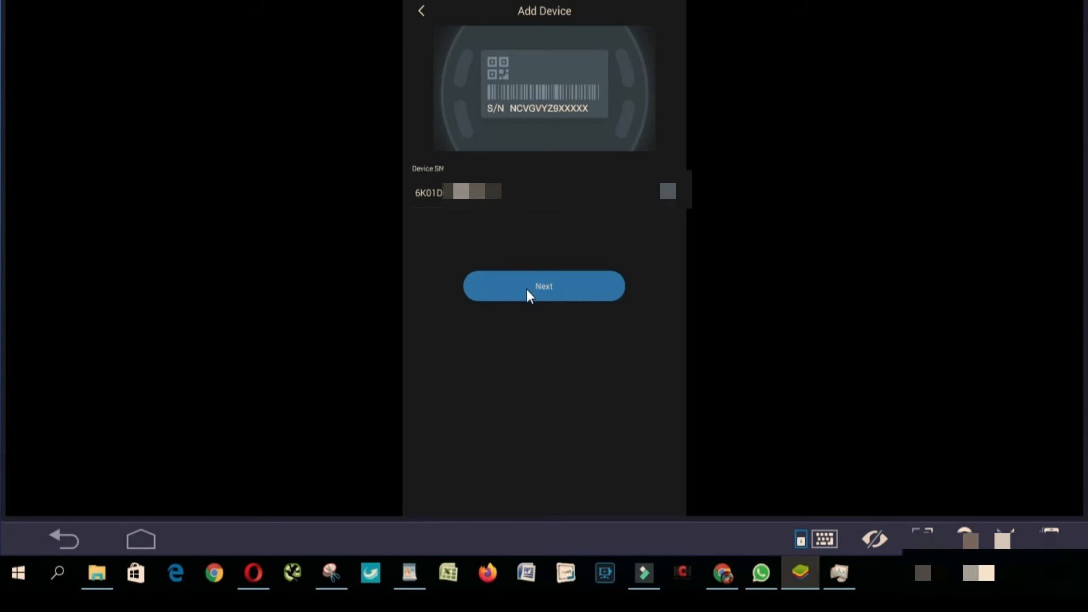
left_click(544, 286)
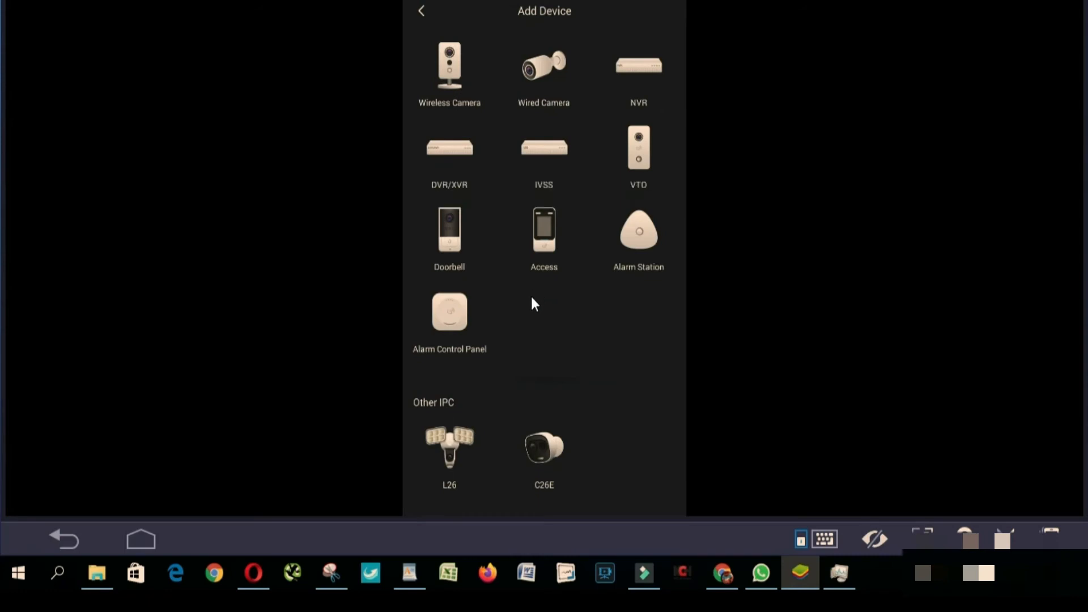
mouse_move(600, 161)
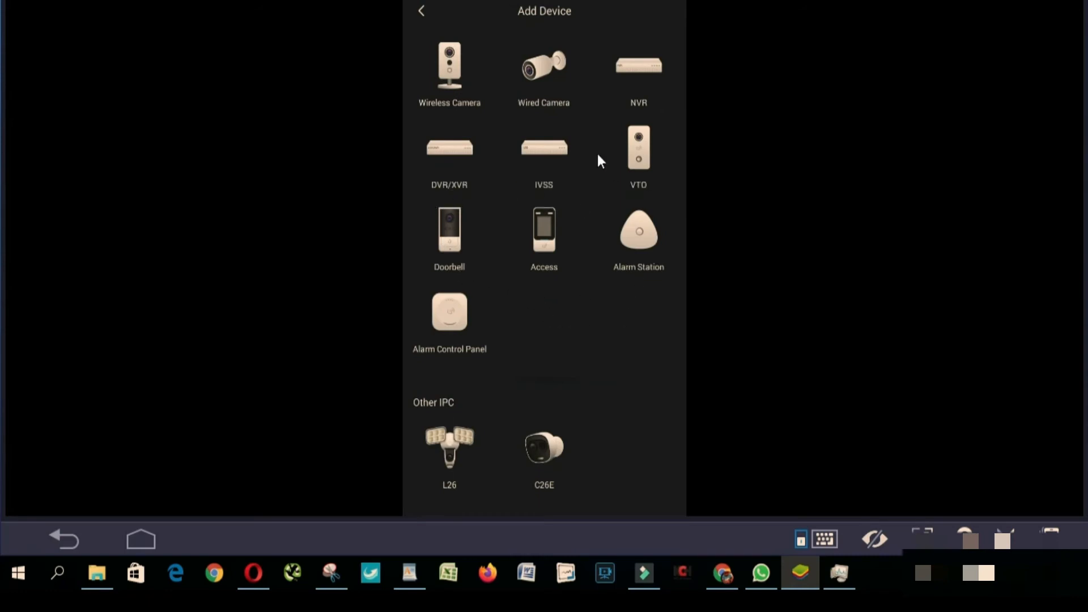
mouse_move(579, 151)
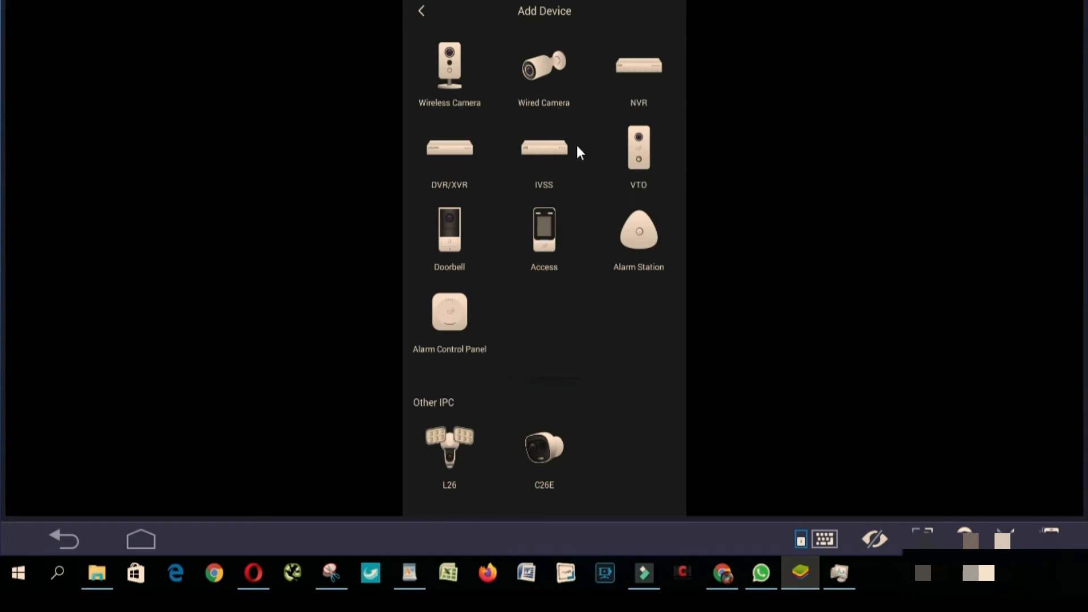
mouse_move(449, 161)
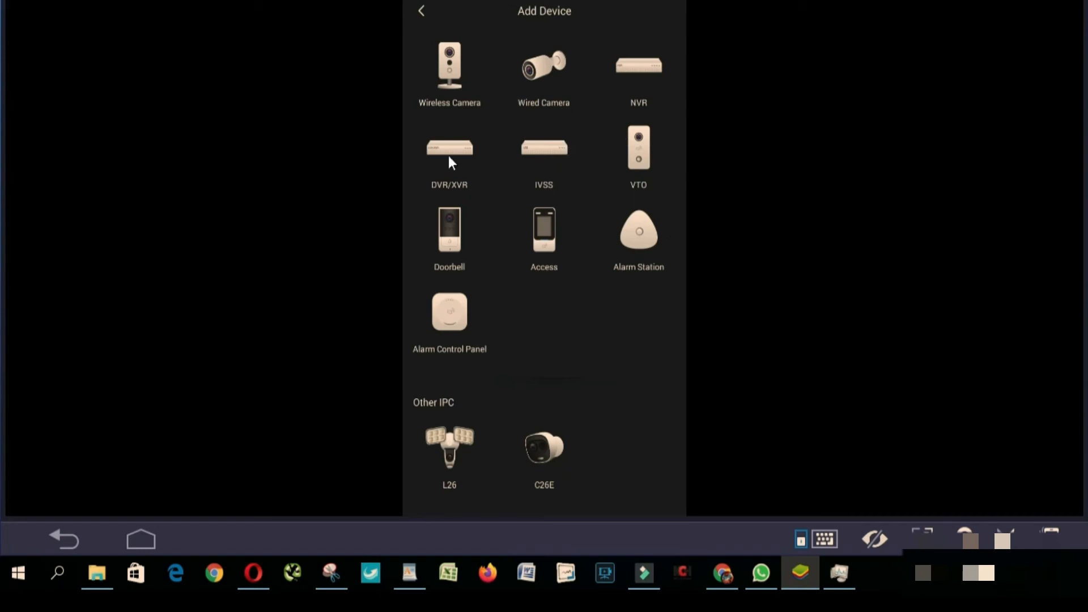
mouse_move(460, 203)
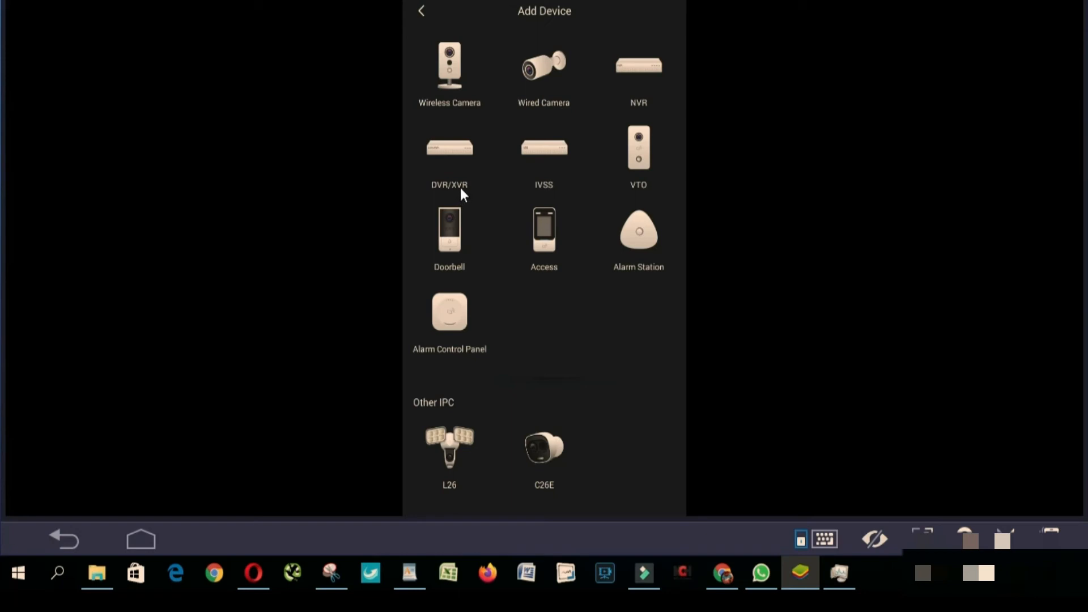
mouse_move(445, 183)
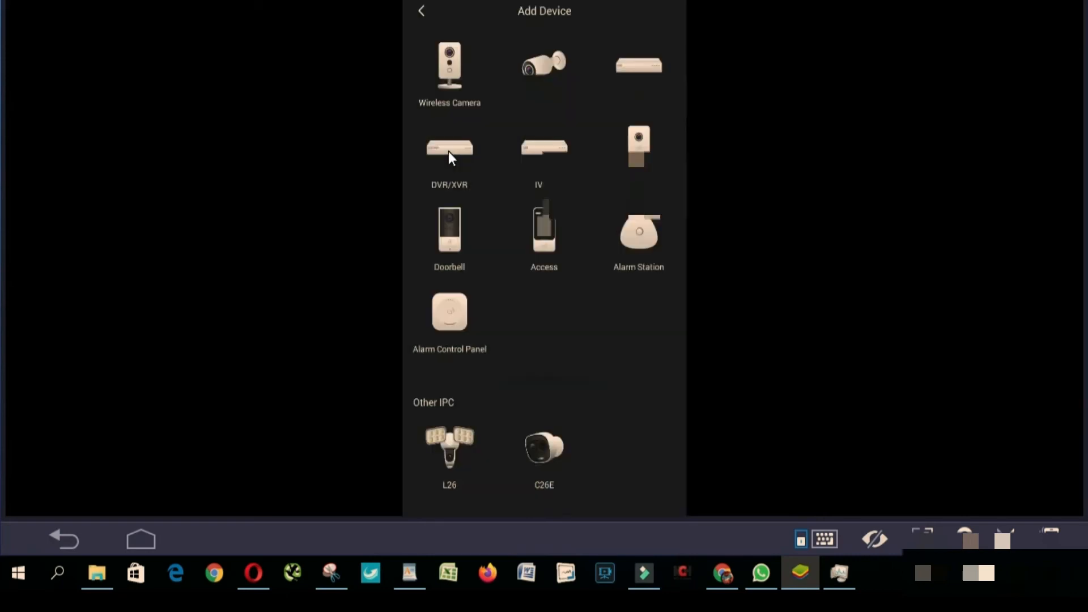
Step: Pick DVR/XVR as the type of device being added
left_click(449, 147)
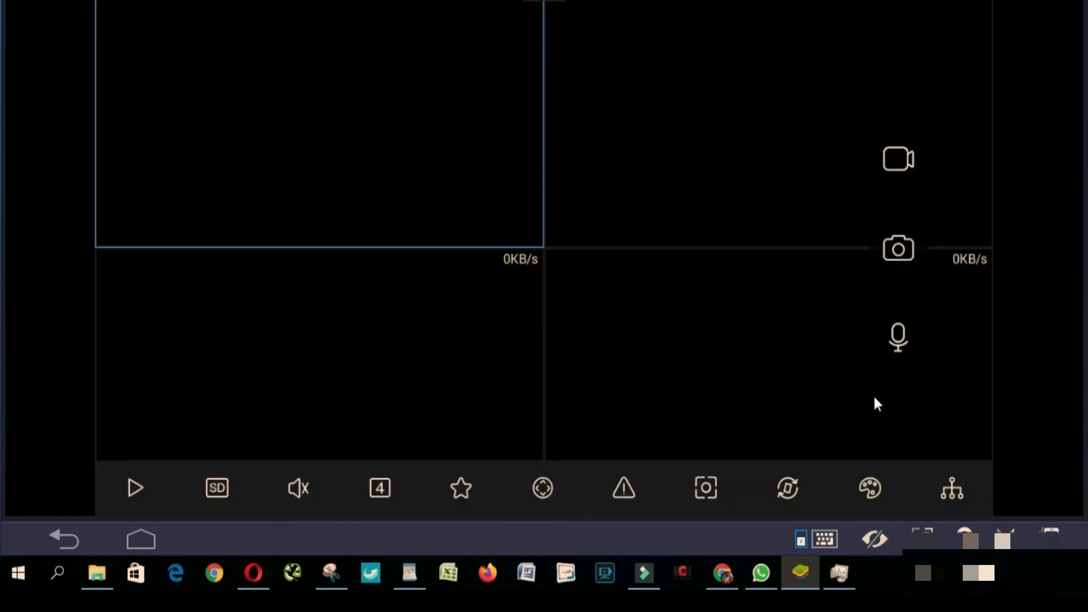
mouse_move(748, 362)
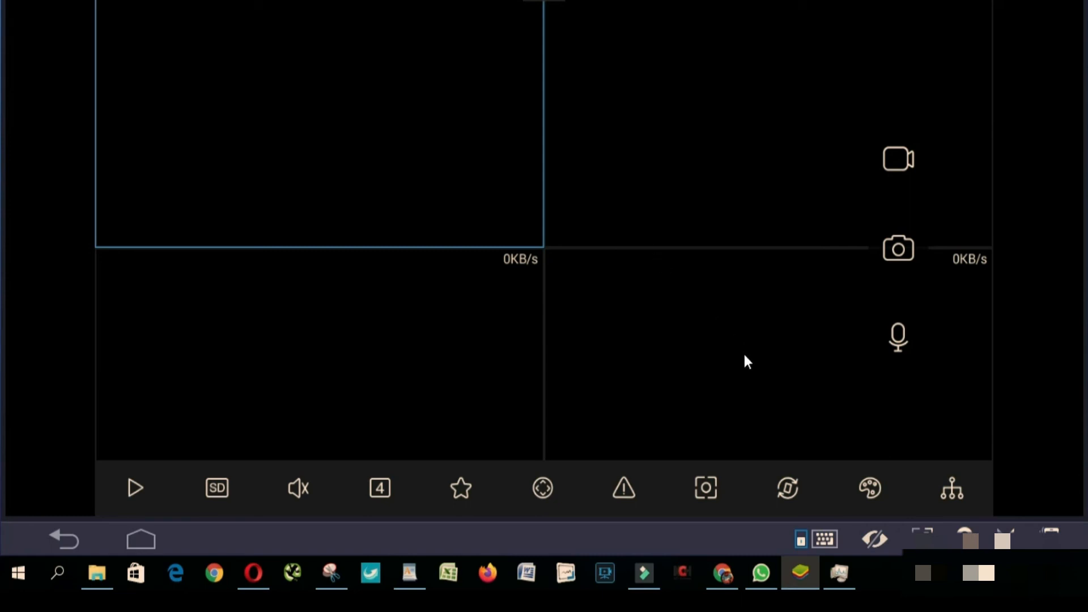
mouse_move(798, 396)
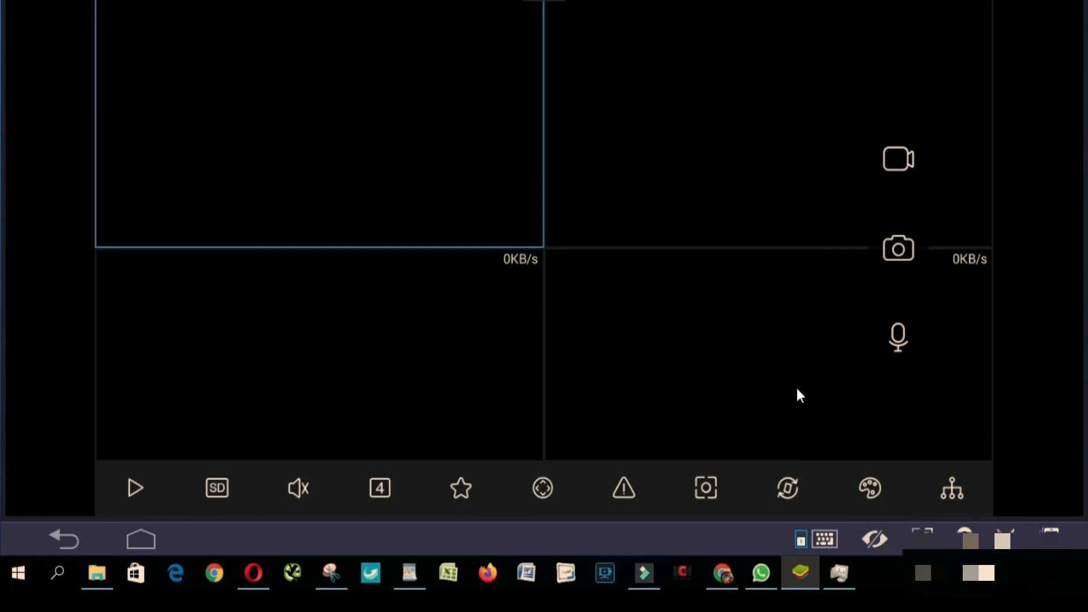
mouse_move(785, 310)
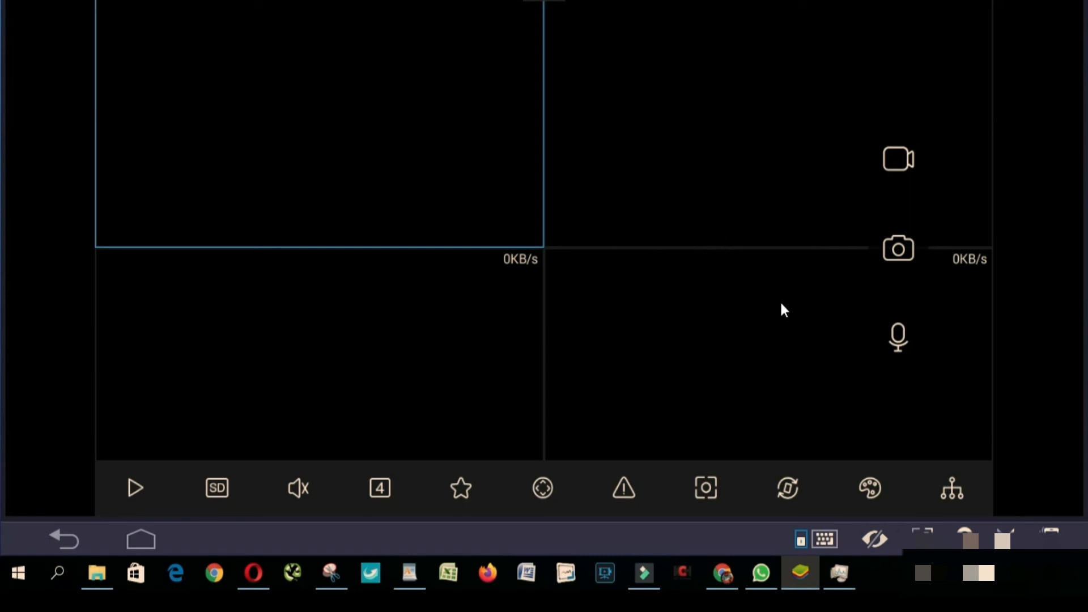
mouse_move(366, 107)
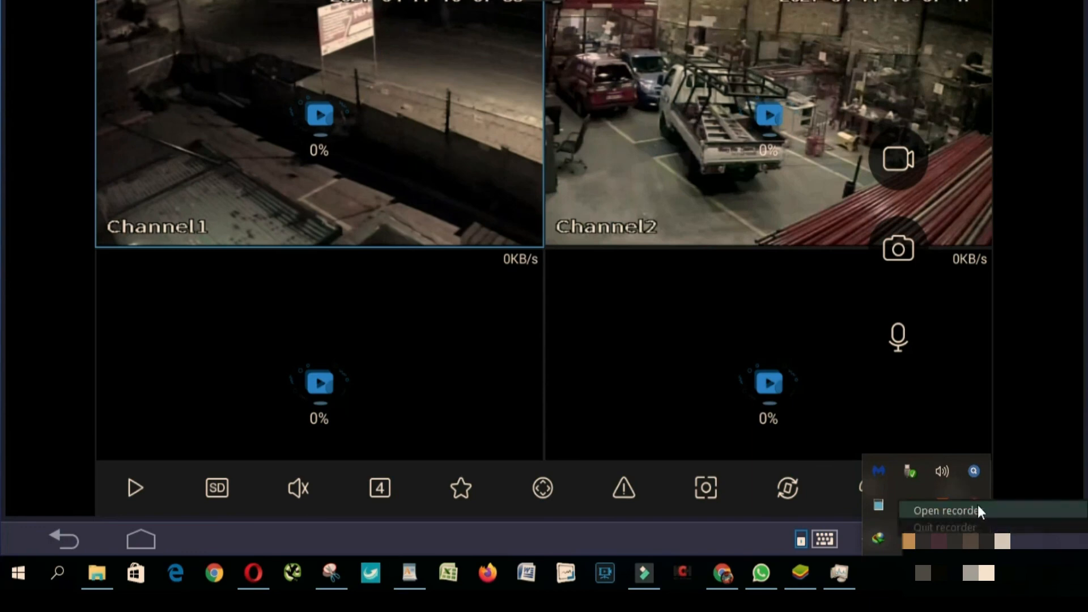
Step: Tap the Live Preview screen as Channels 1, 2 and 4 load camera feeds
left_click(946, 511)
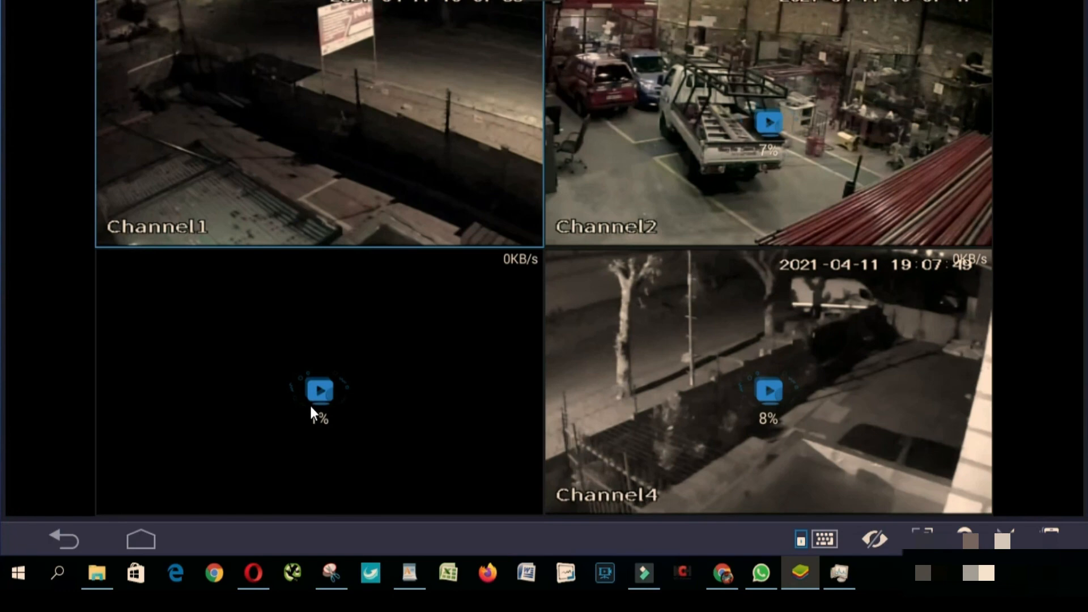
mouse_move(311, 413)
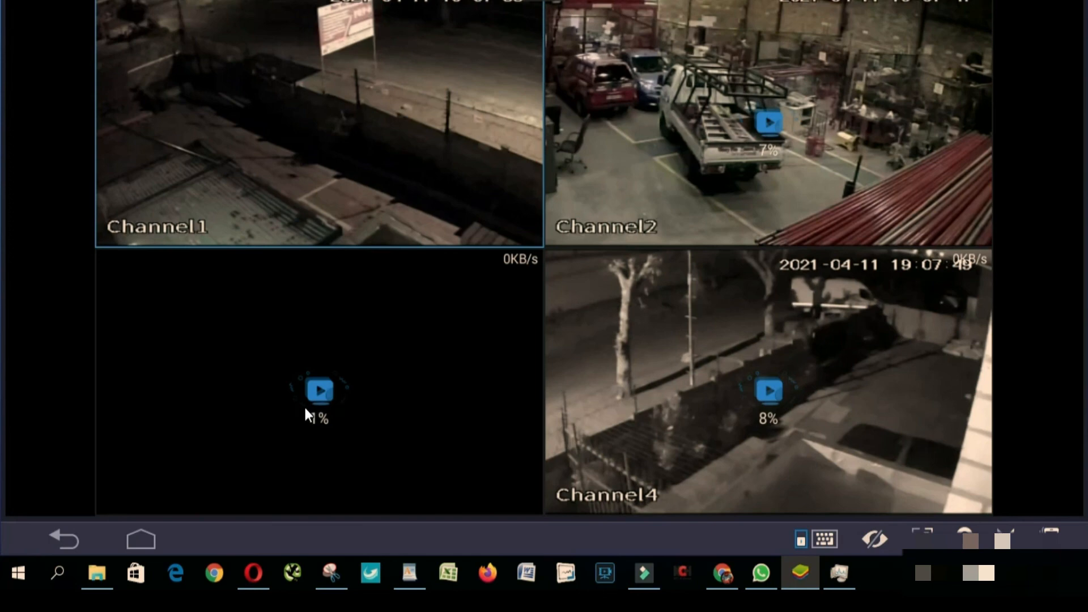